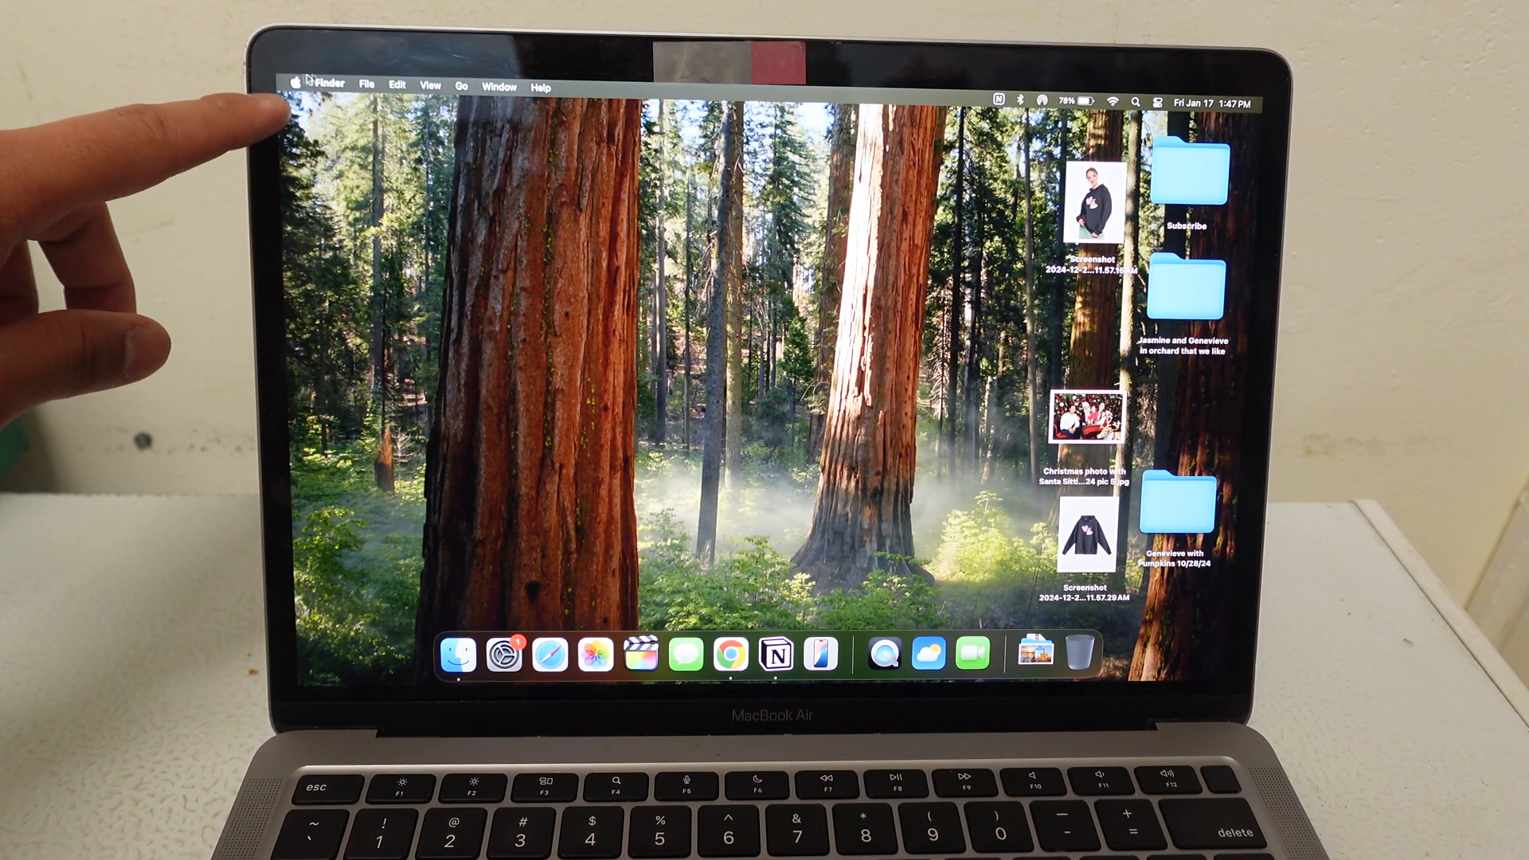
Go from the Apple menu to System Settings' Touch ID & Password page.
left_click(296, 83)
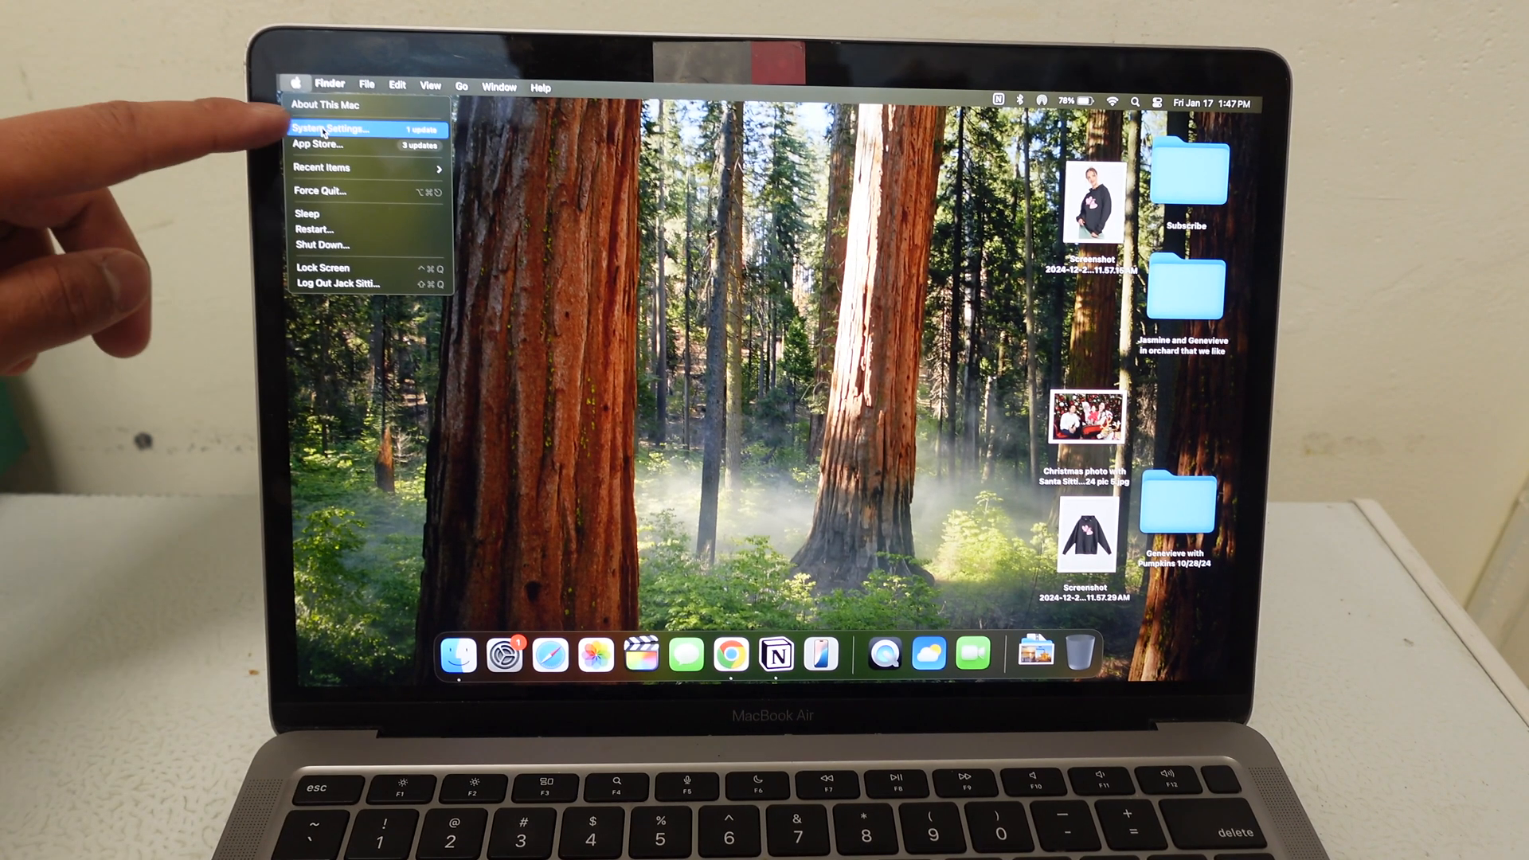
left_click(335, 129)
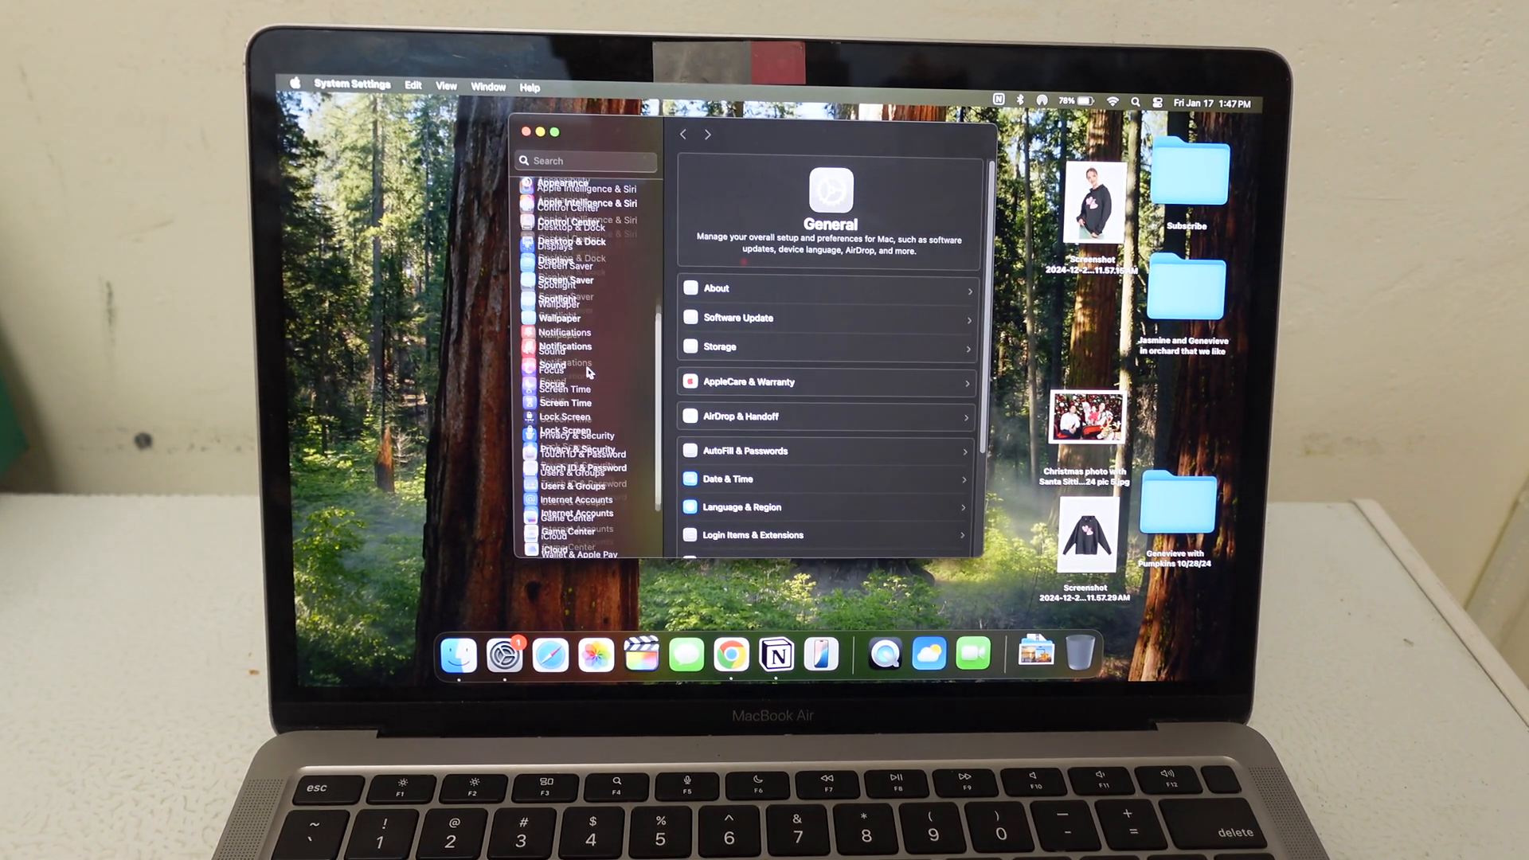
scroll("down", 3)
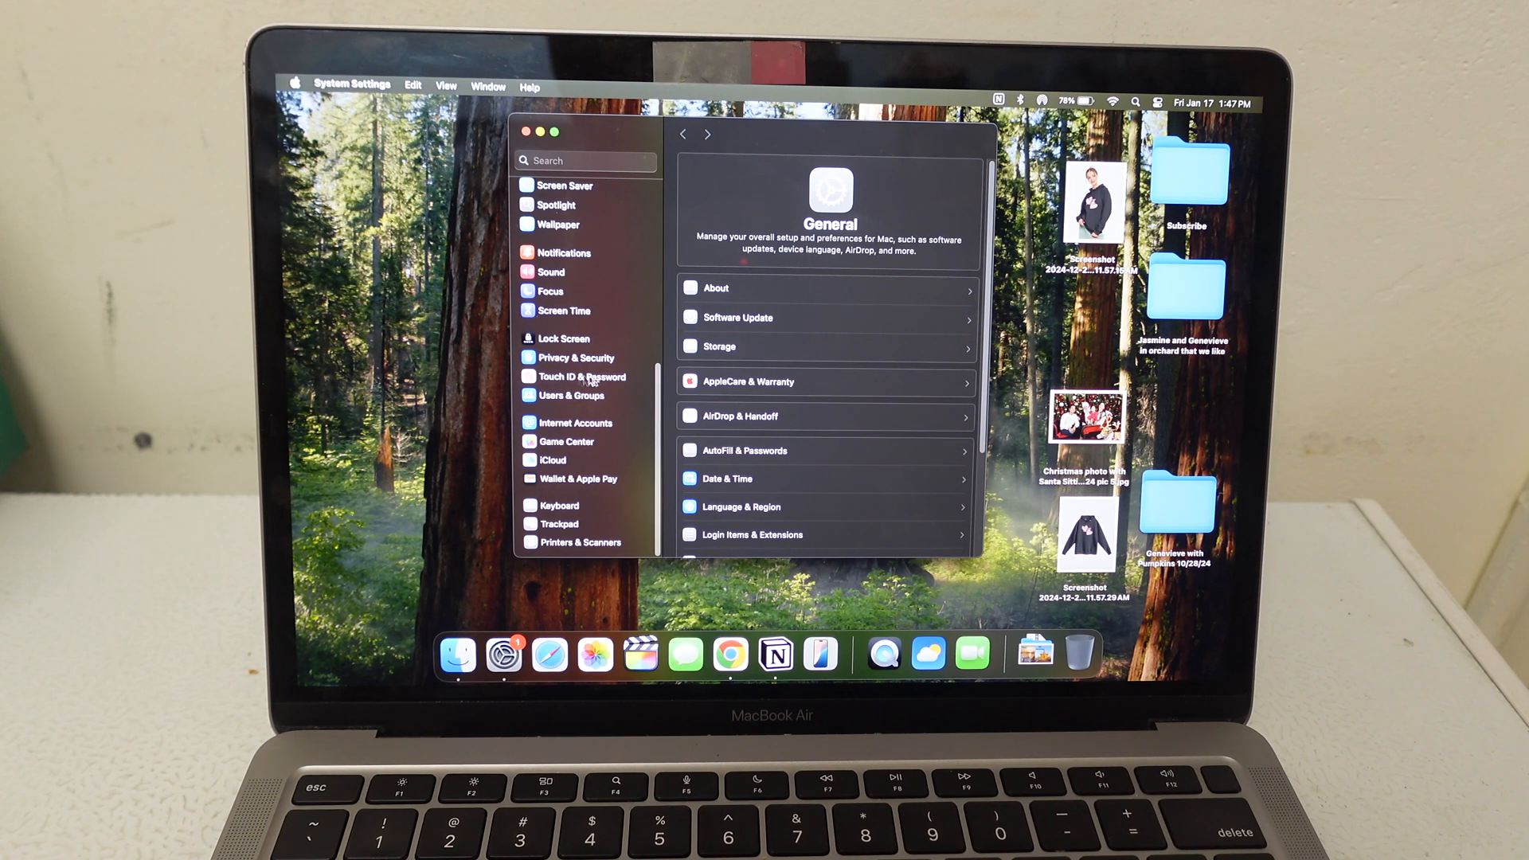
left_click(581, 376)
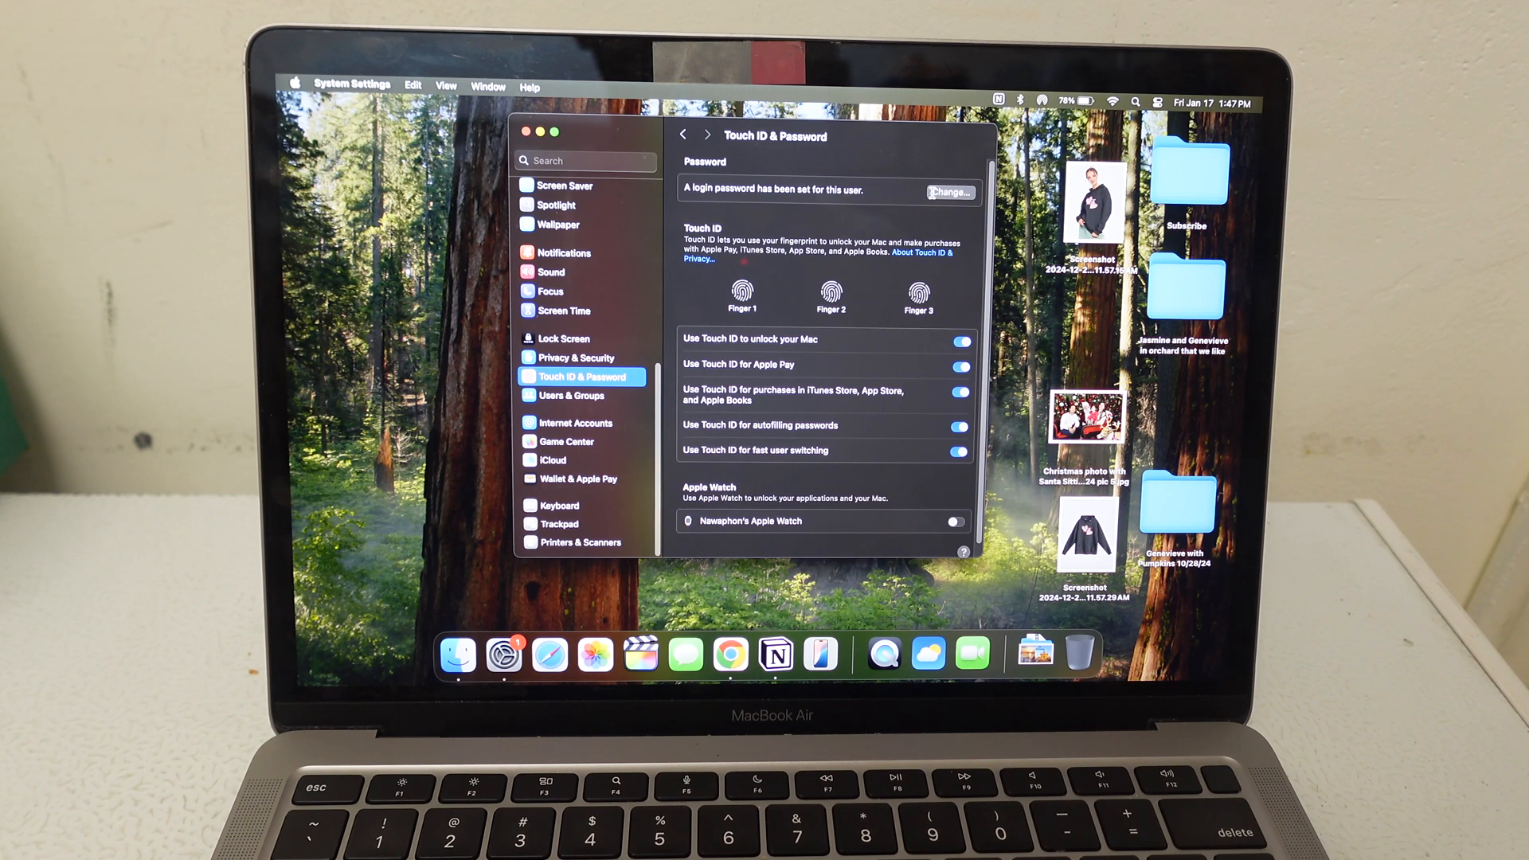
left_click(948, 192)
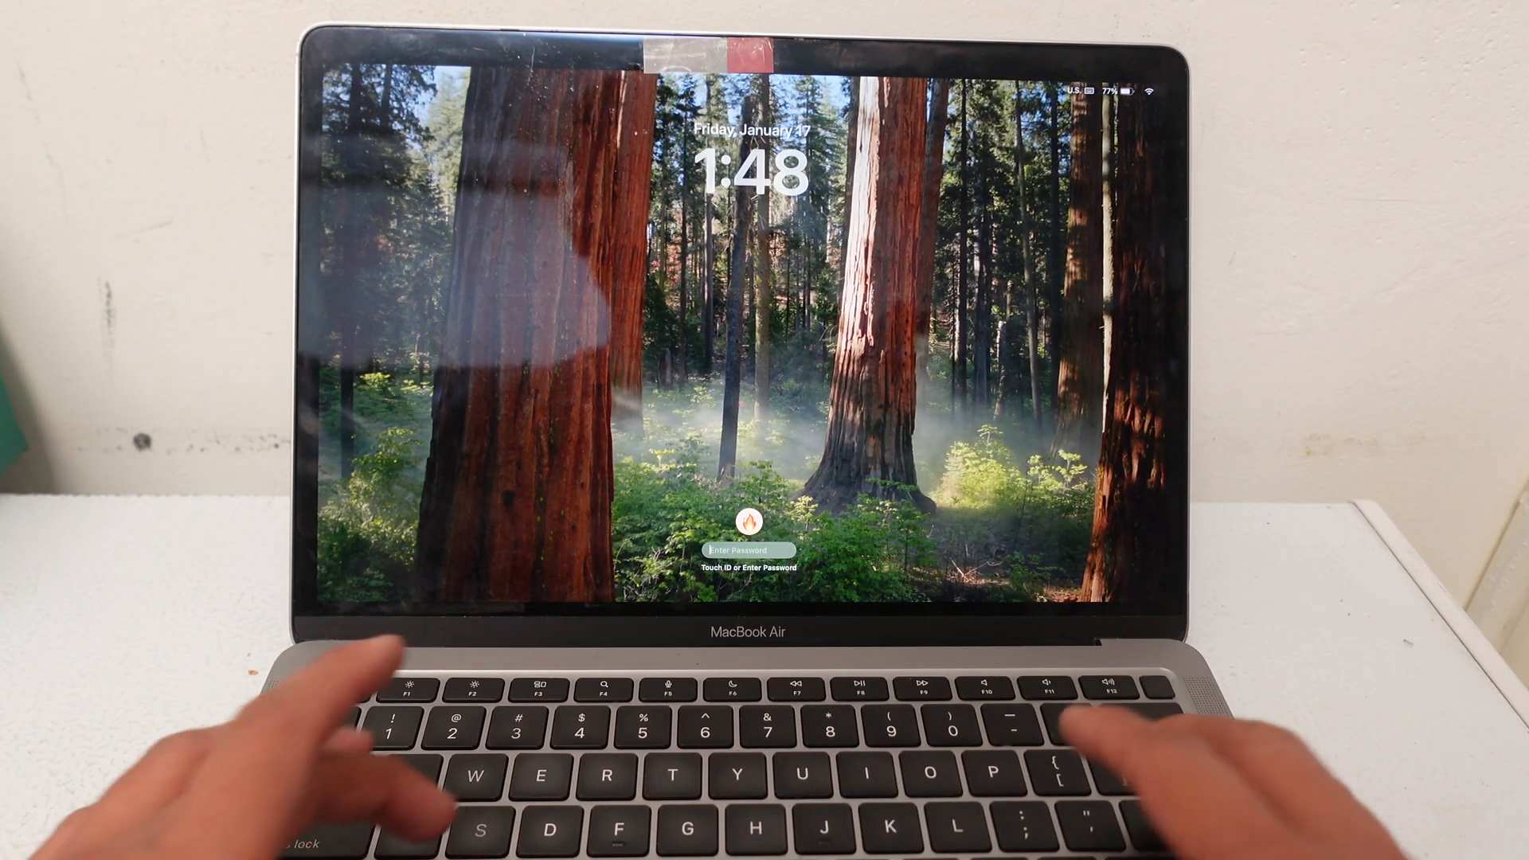
Type the new password into the lock screen's password field.
type("password")
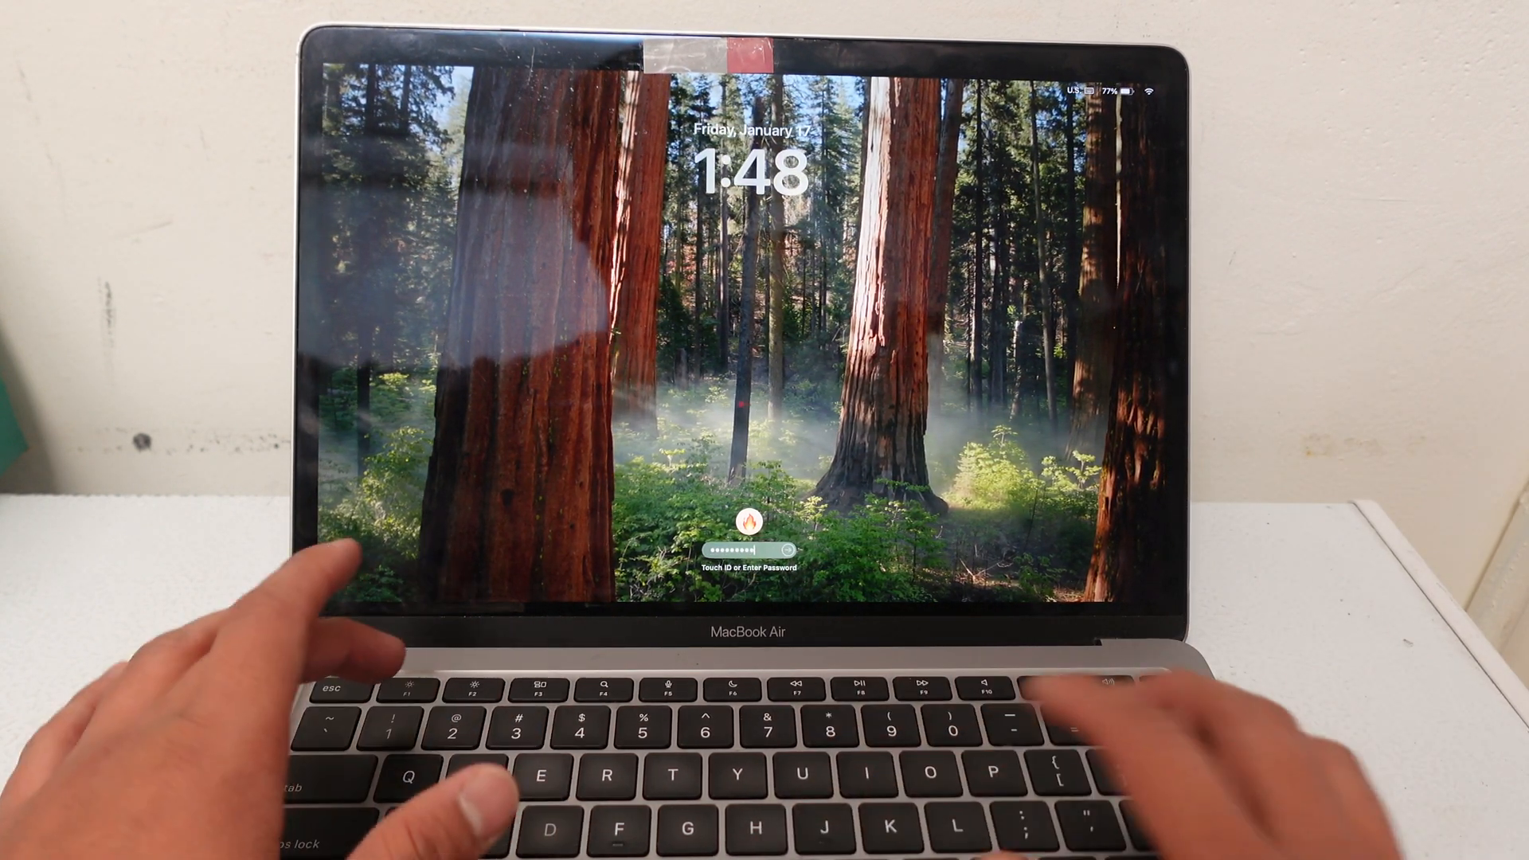